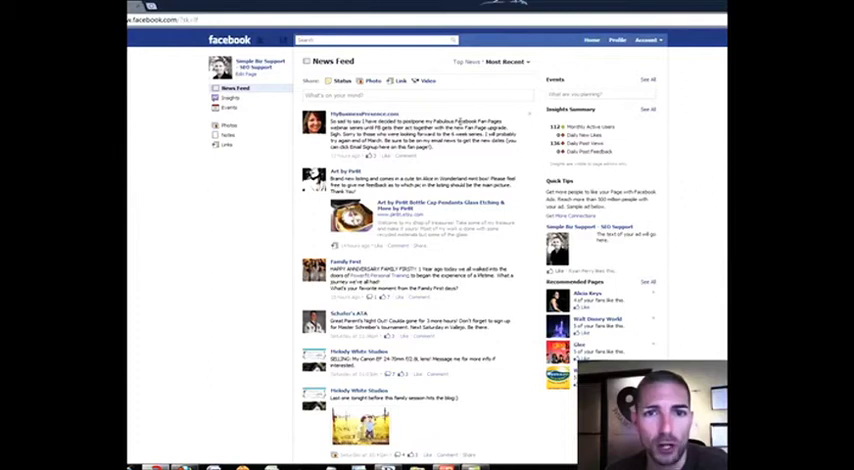
- Show the Top News version of the feed instead of the longer recent list
scroll("down", 3)
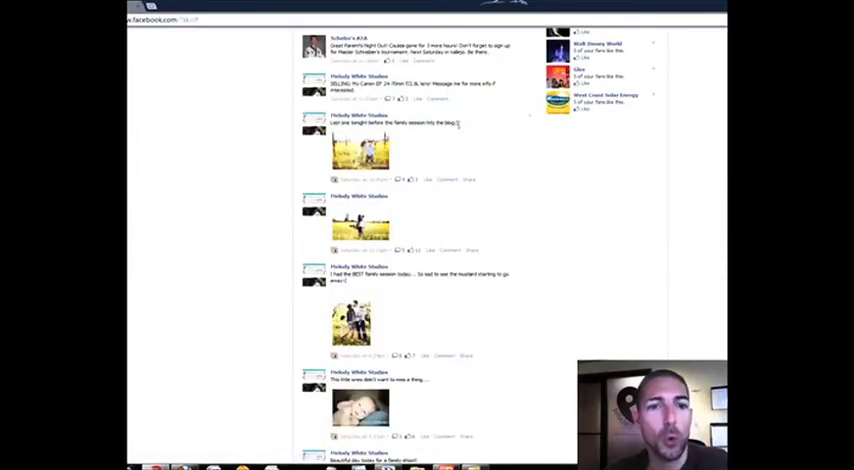
scroll("down", 3)
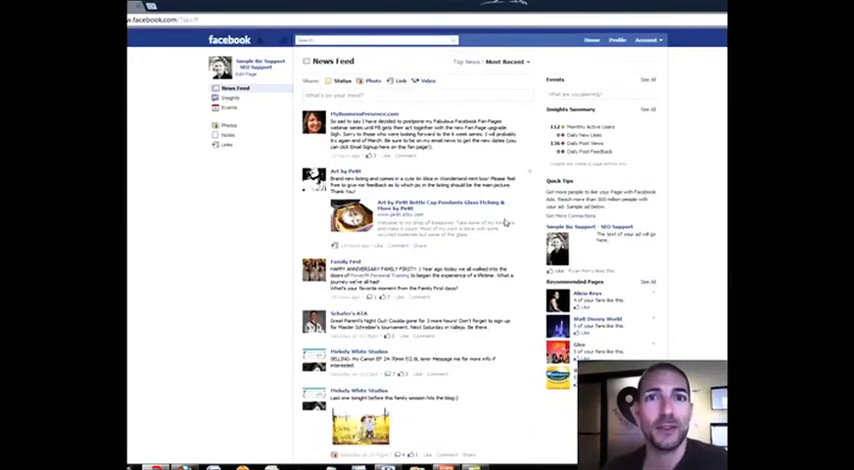
mouse_move(408, 254)
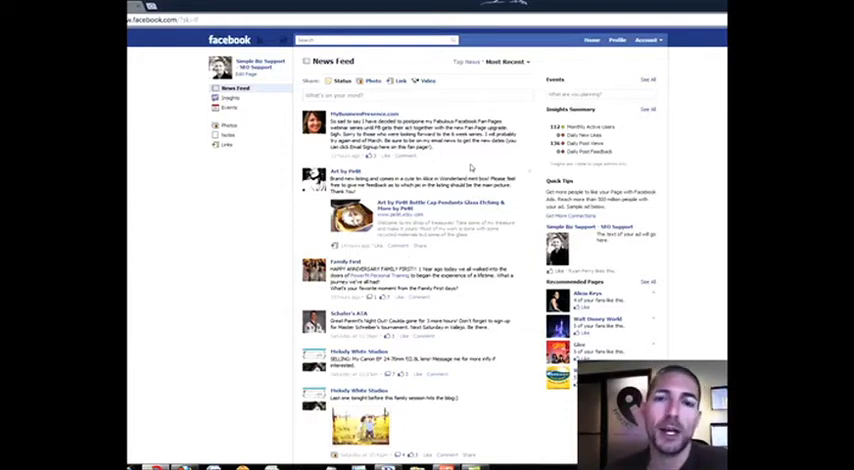
left_click(520, 60)
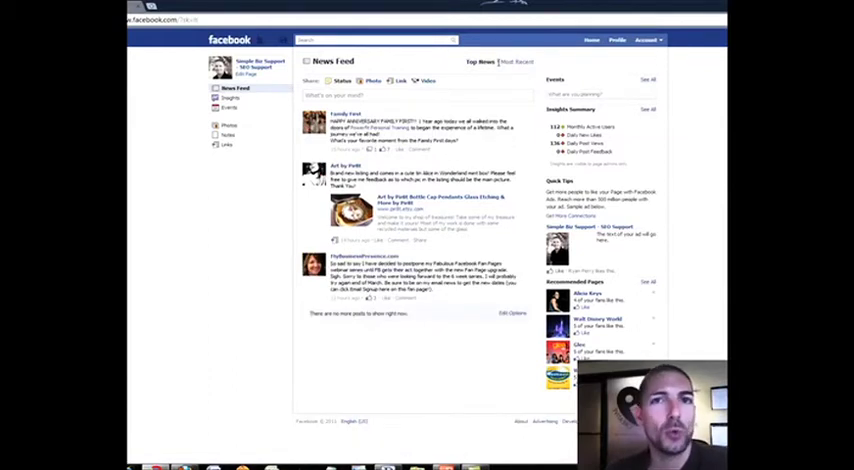
- Switch to Most Recent and save Edit Options keeping 'All of your friends and pages'
left_click(518, 60)
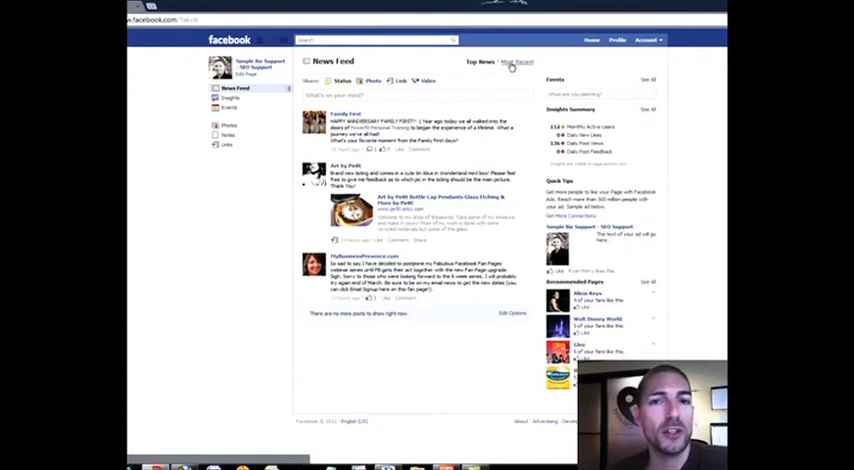
left_click(504, 62)
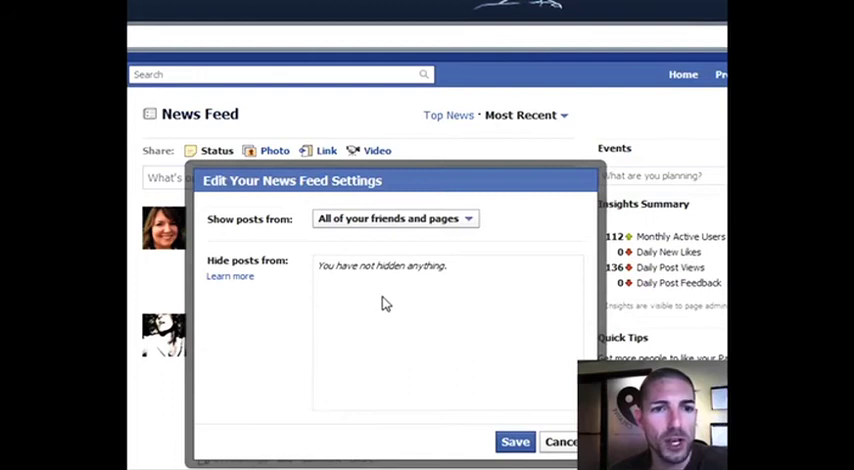
mouse_move(250, 292)
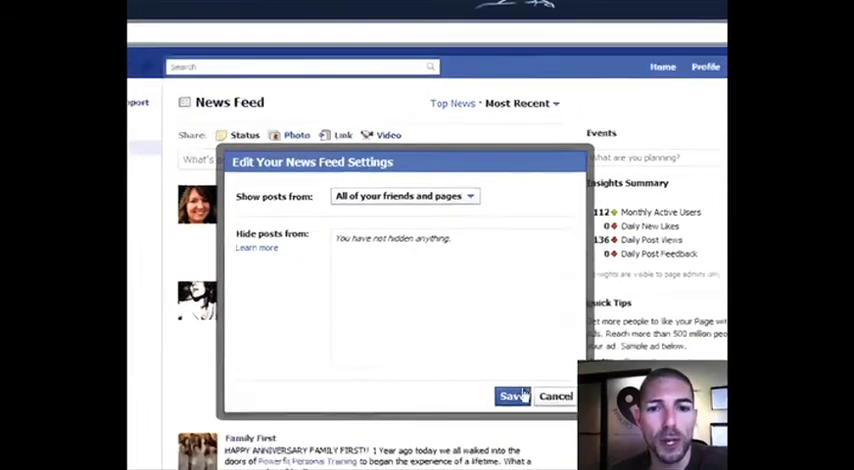
left_click(512, 396)
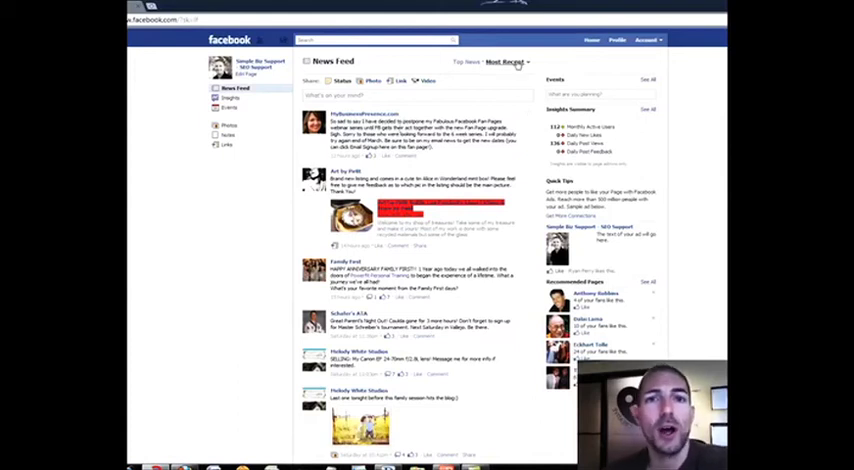
mouse_move(510, 62)
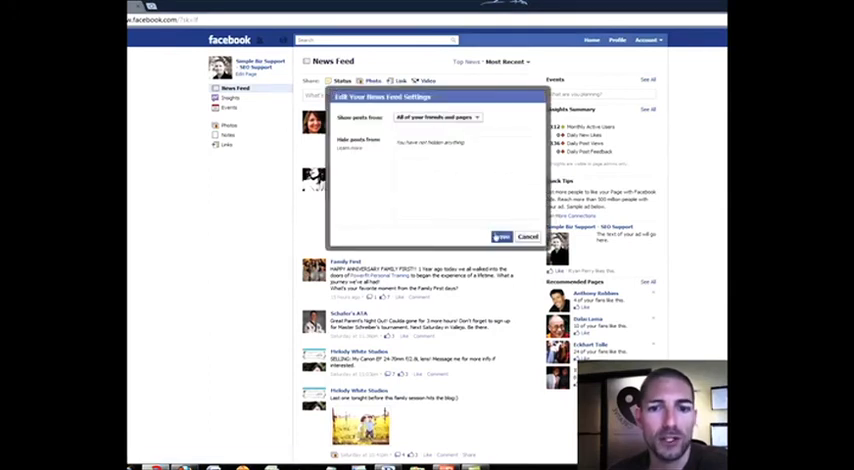
left_click(528, 236)
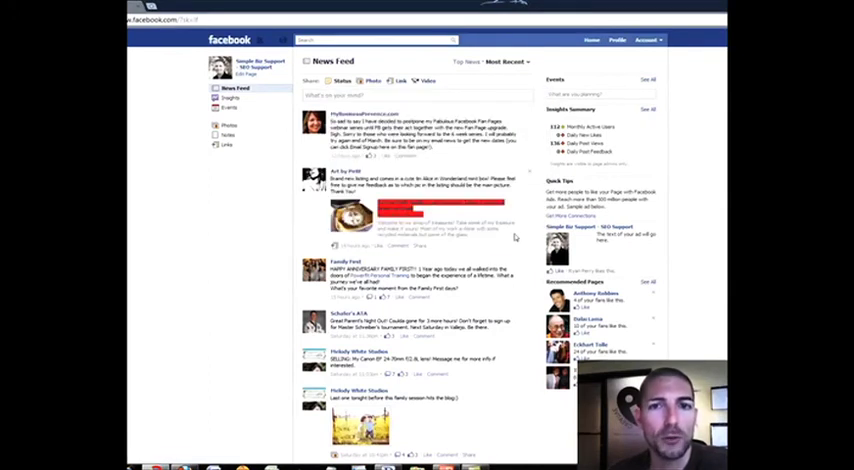